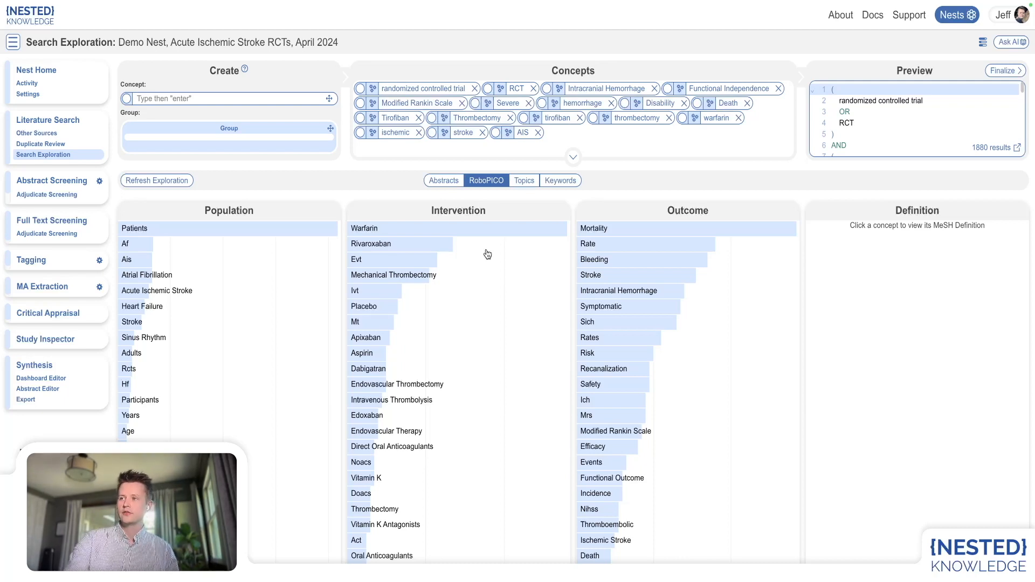
pyautogui.moveTo(567, 90)
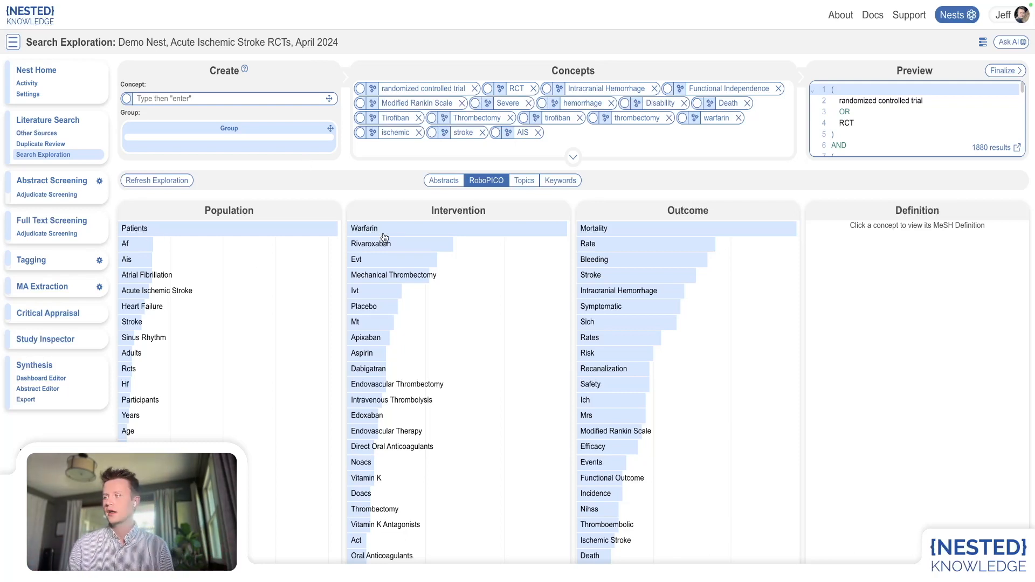
pyautogui.moveTo(472, 215)
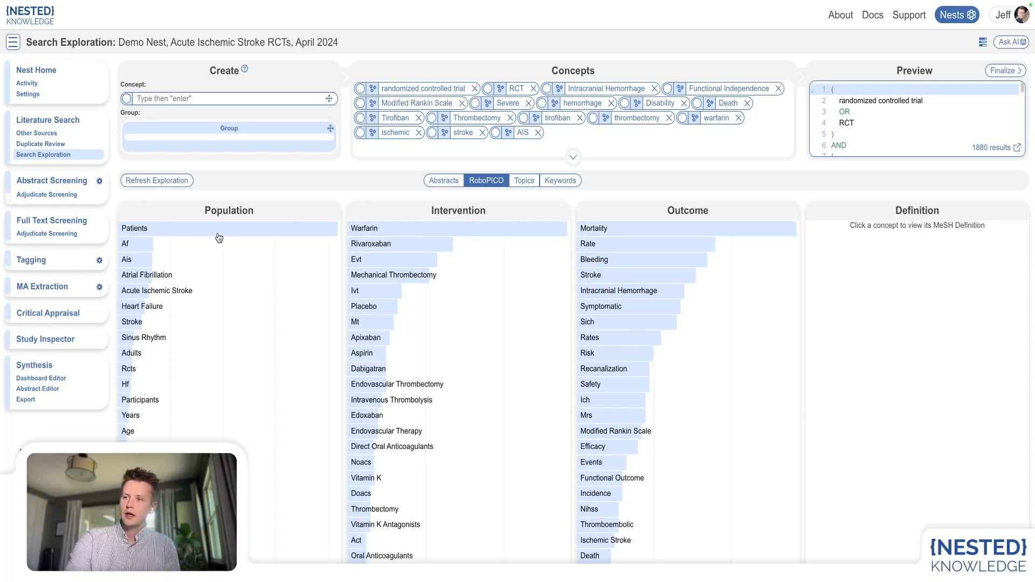
pyautogui.moveTo(511, 352)
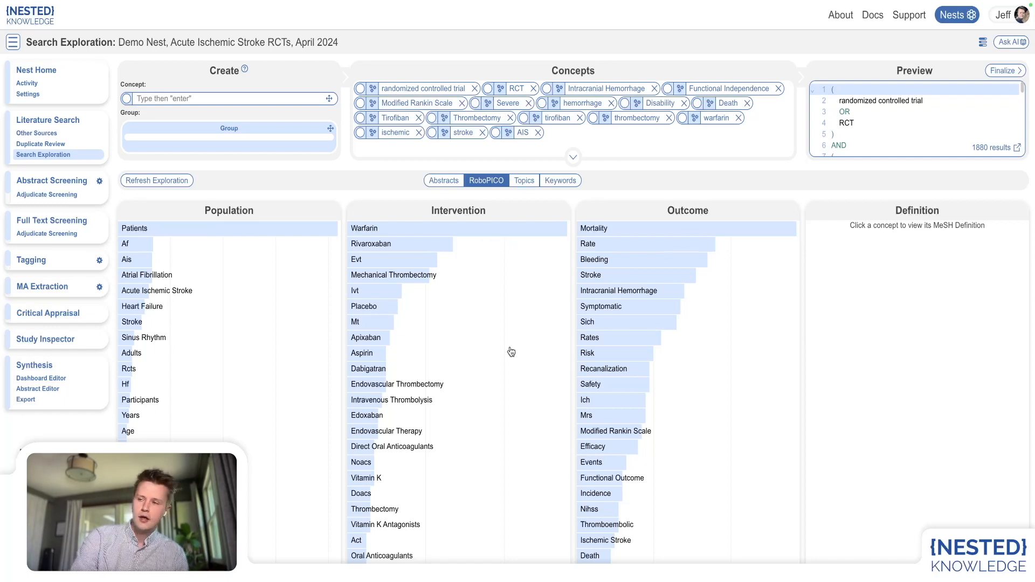
# - View Warfarin's MeSH definition from the Intervention chart, then go to Abstract Screening
pyautogui.click(365, 229)
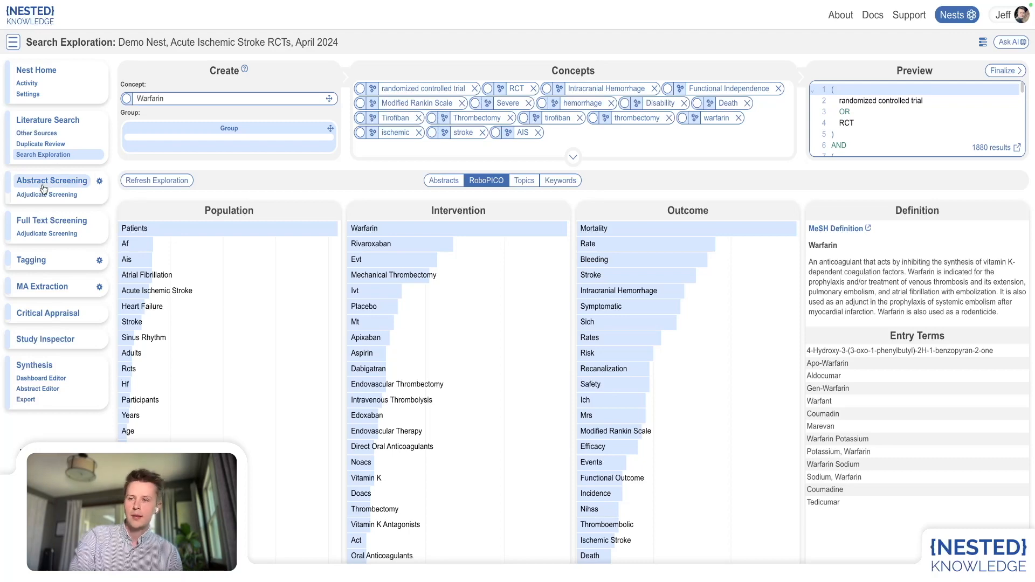
pyautogui.click(52, 181)
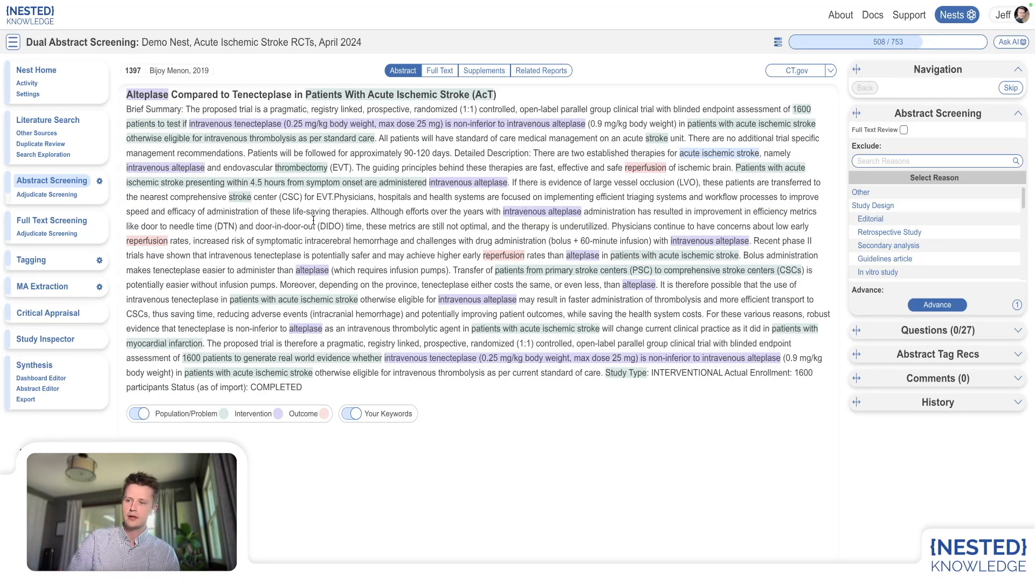
# - Turn off keyword highlighting, leaving only PICO highlights on the abstract, then go to Study Inspector
pyautogui.click(139, 414)
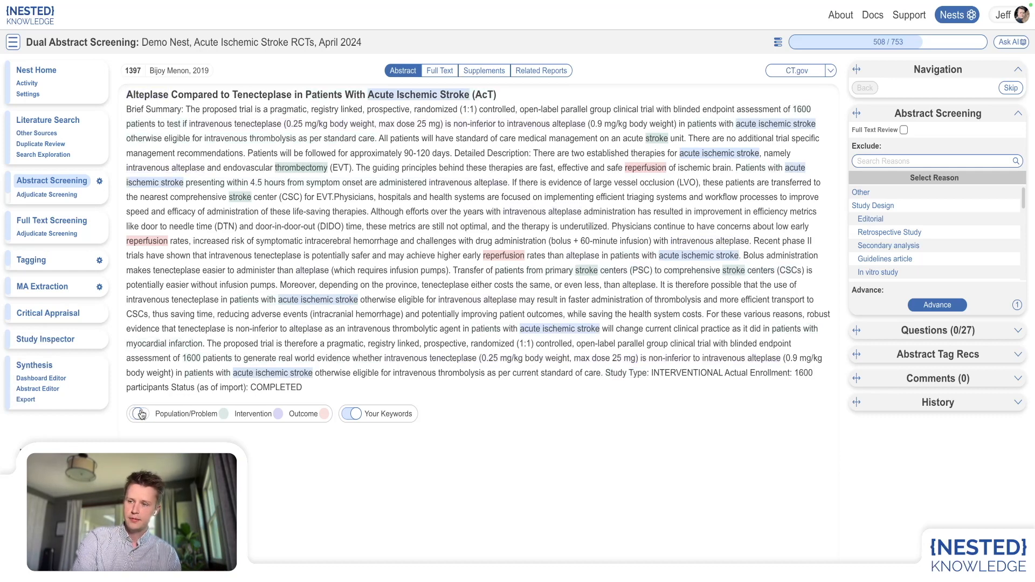
pyautogui.click(138, 414)
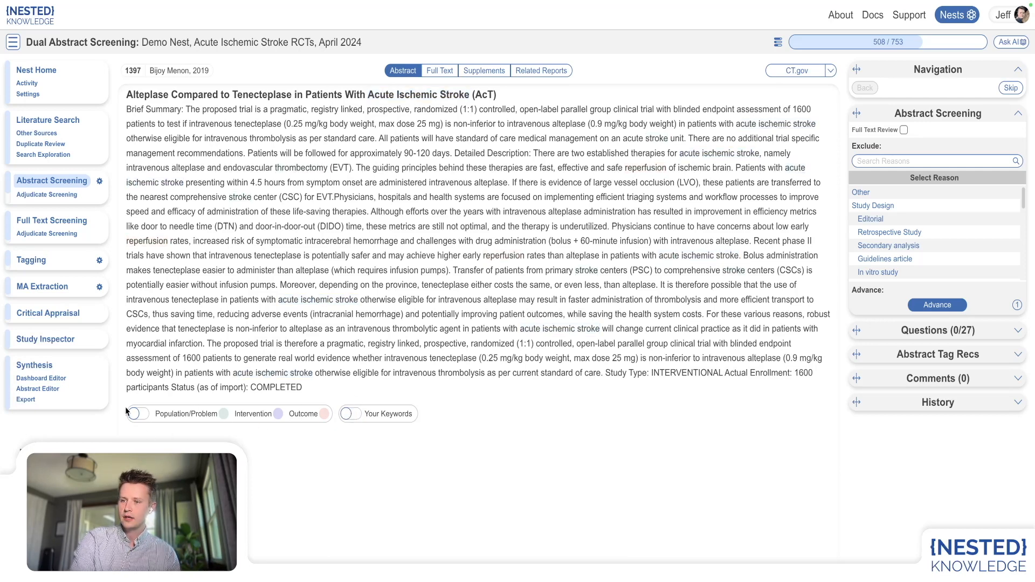
pyautogui.click(138, 414)
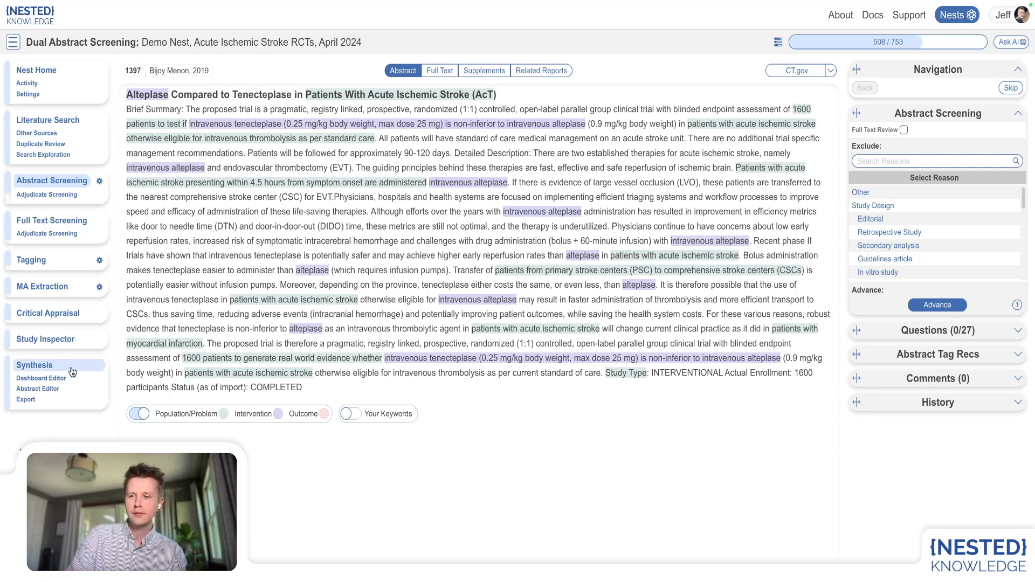
pyautogui.click(45, 338)
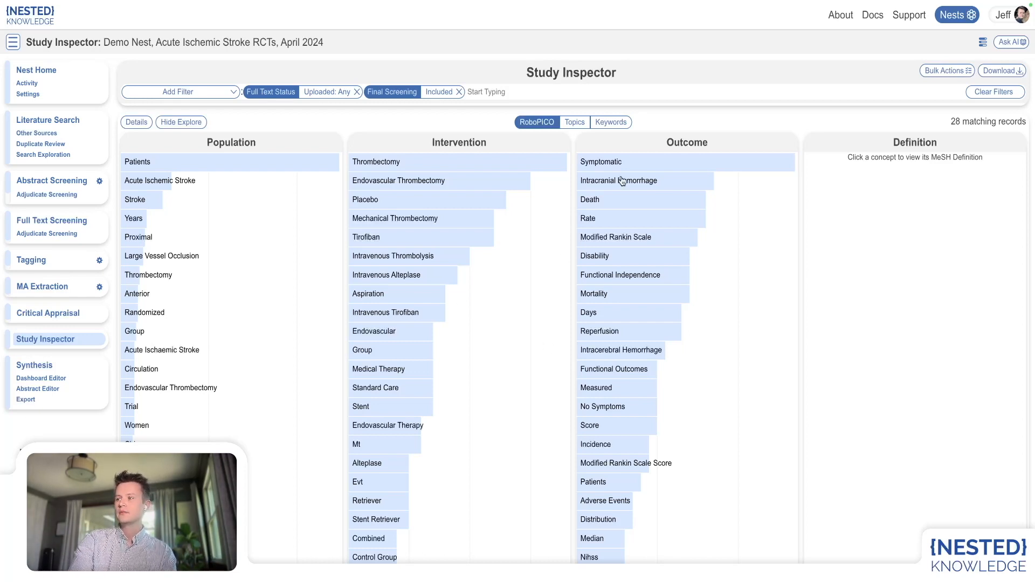
pyautogui.moveTo(246, 172)
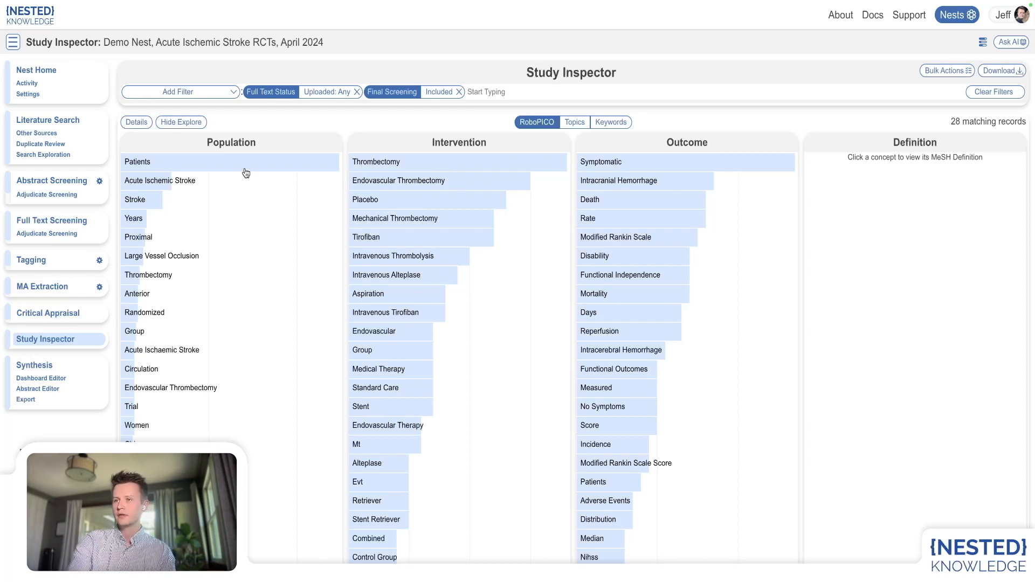
pyautogui.moveTo(633, 165)
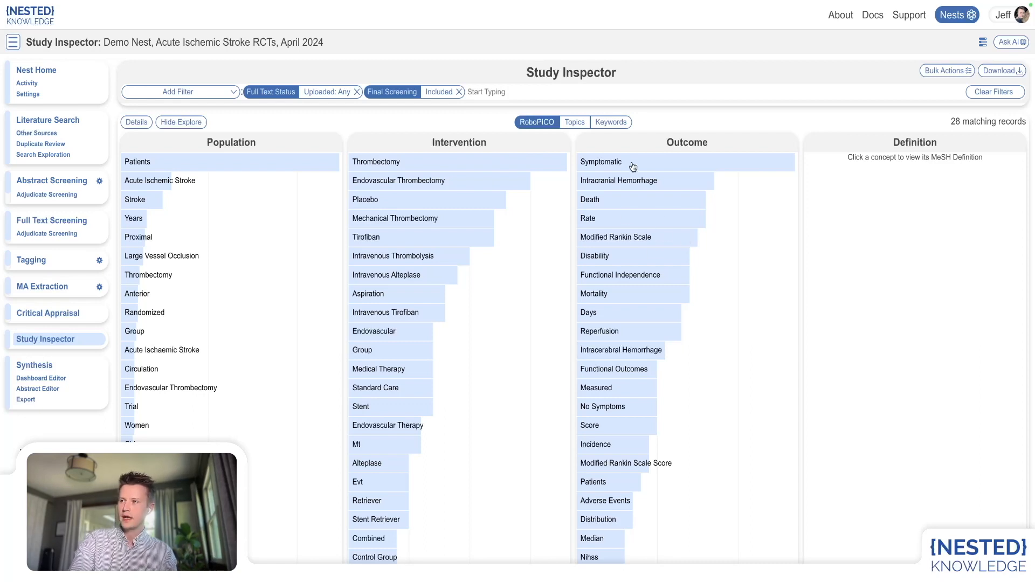
# - Look up the MeSH definition of the Symptomatic concept in the Outcome chart
pyautogui.click(602, 162)
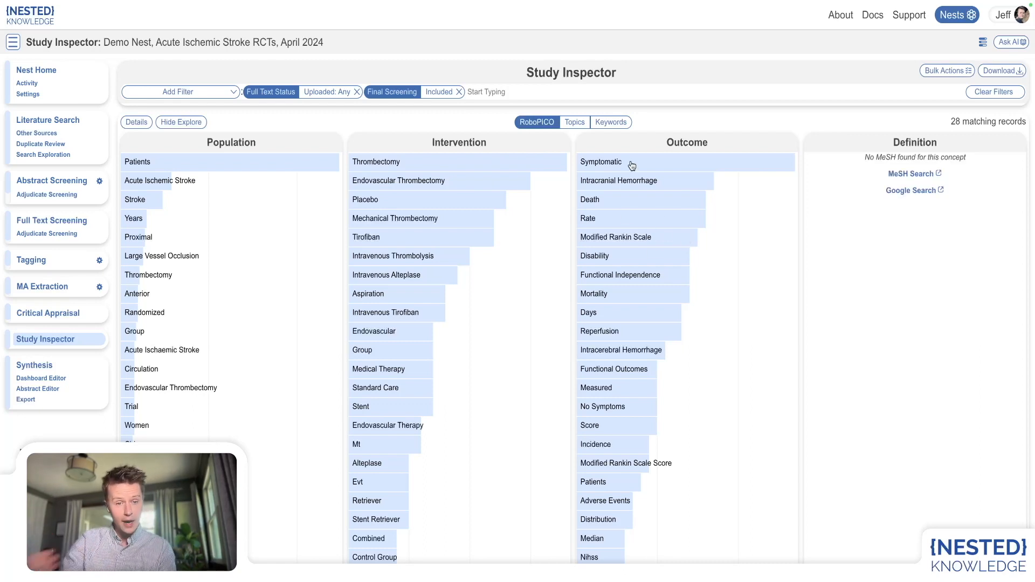